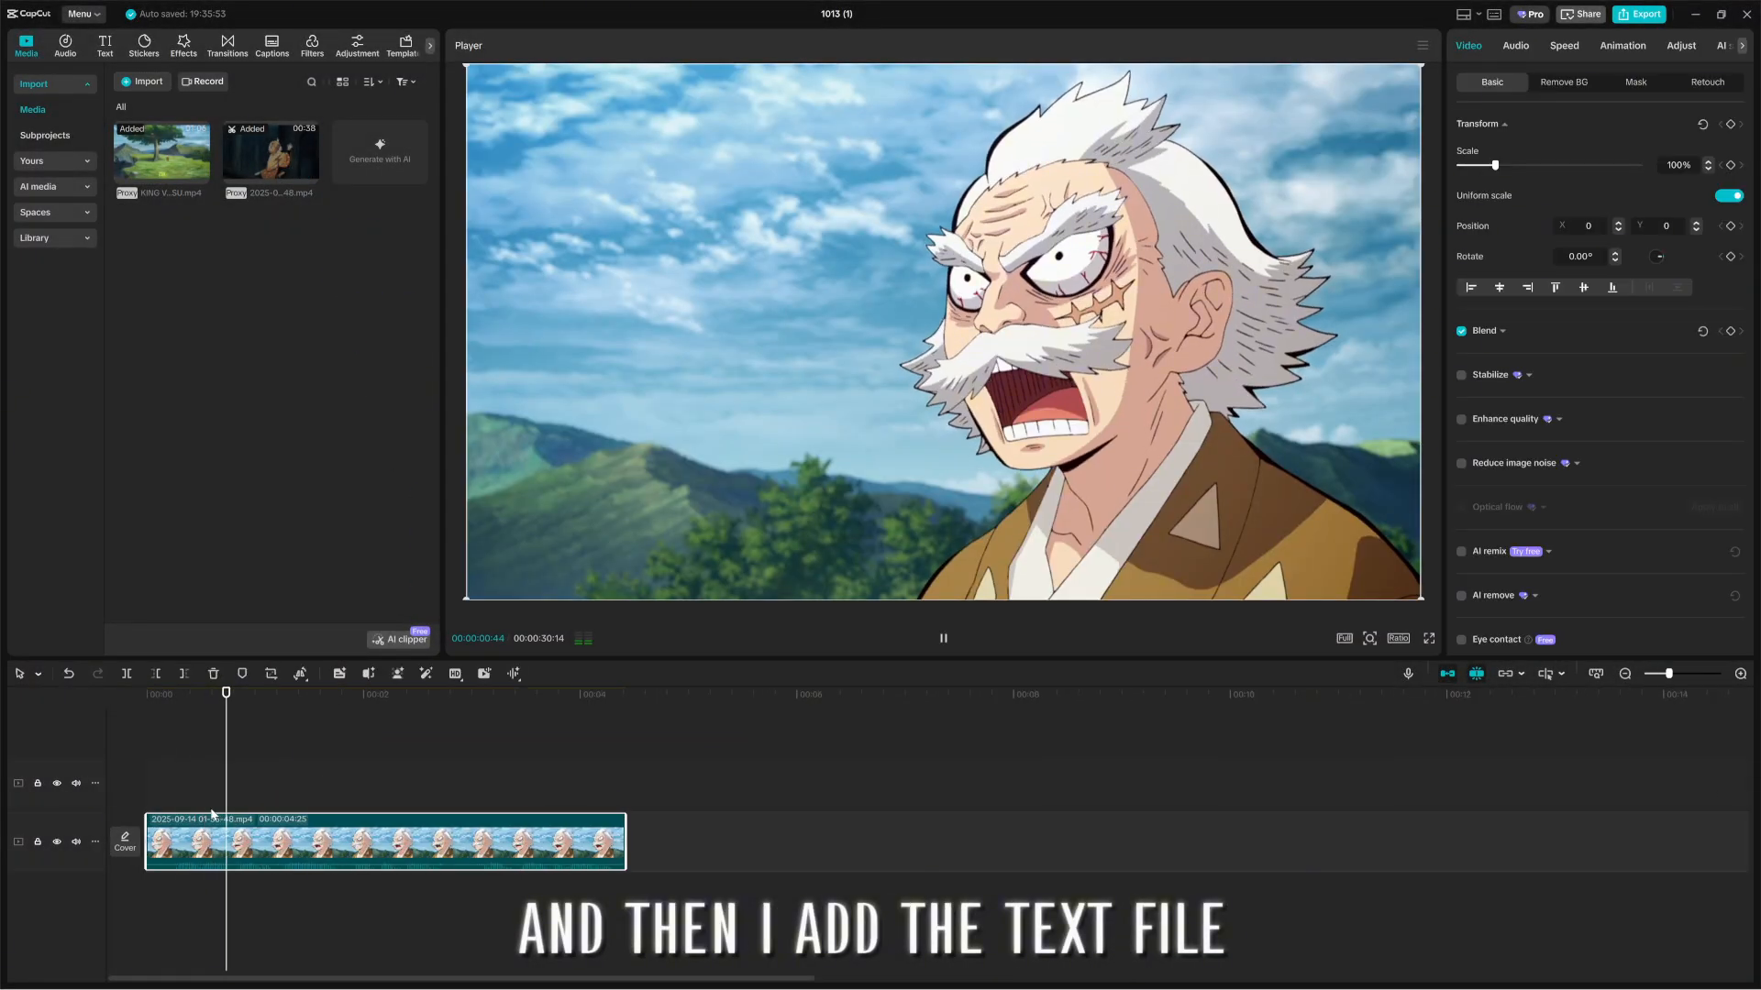
Add a text element for the first word of 'YOURE GOING NOT TO DIE!'
click(101, 46)
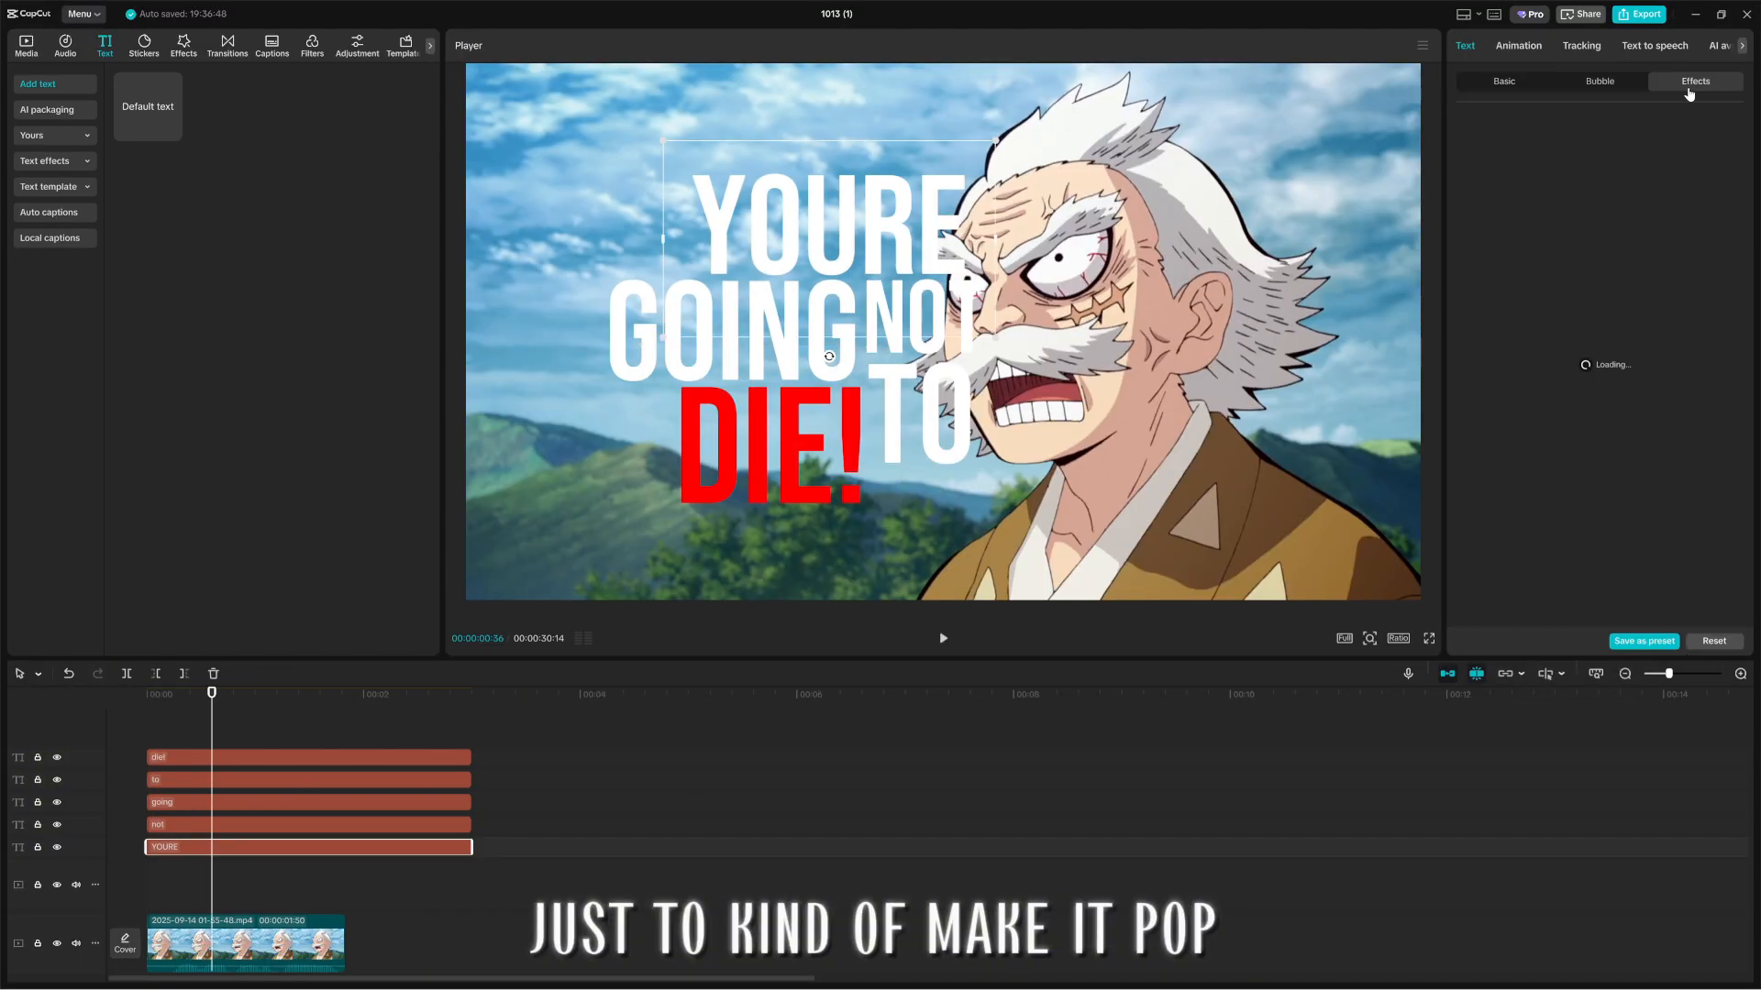
Bring up the text effect styles to give YOURE an outline-only look
click(1649, 82)
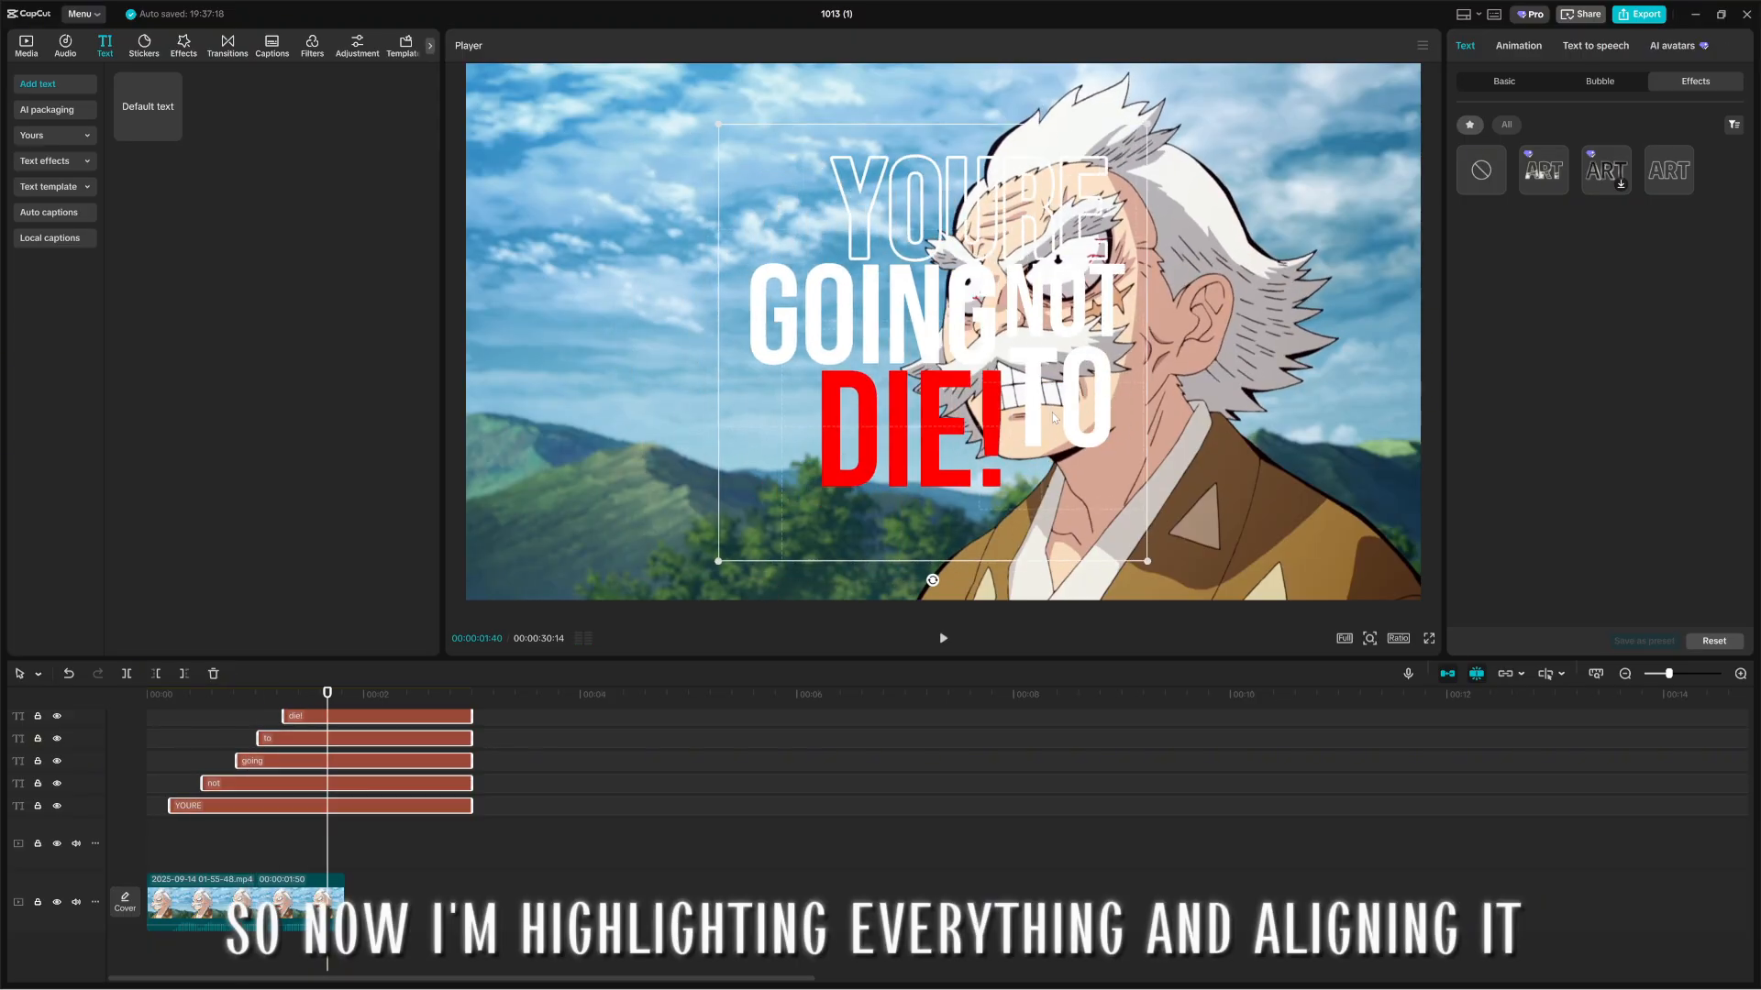
Add the Player 3 video effect above the text clips and select it
click(183, 45)
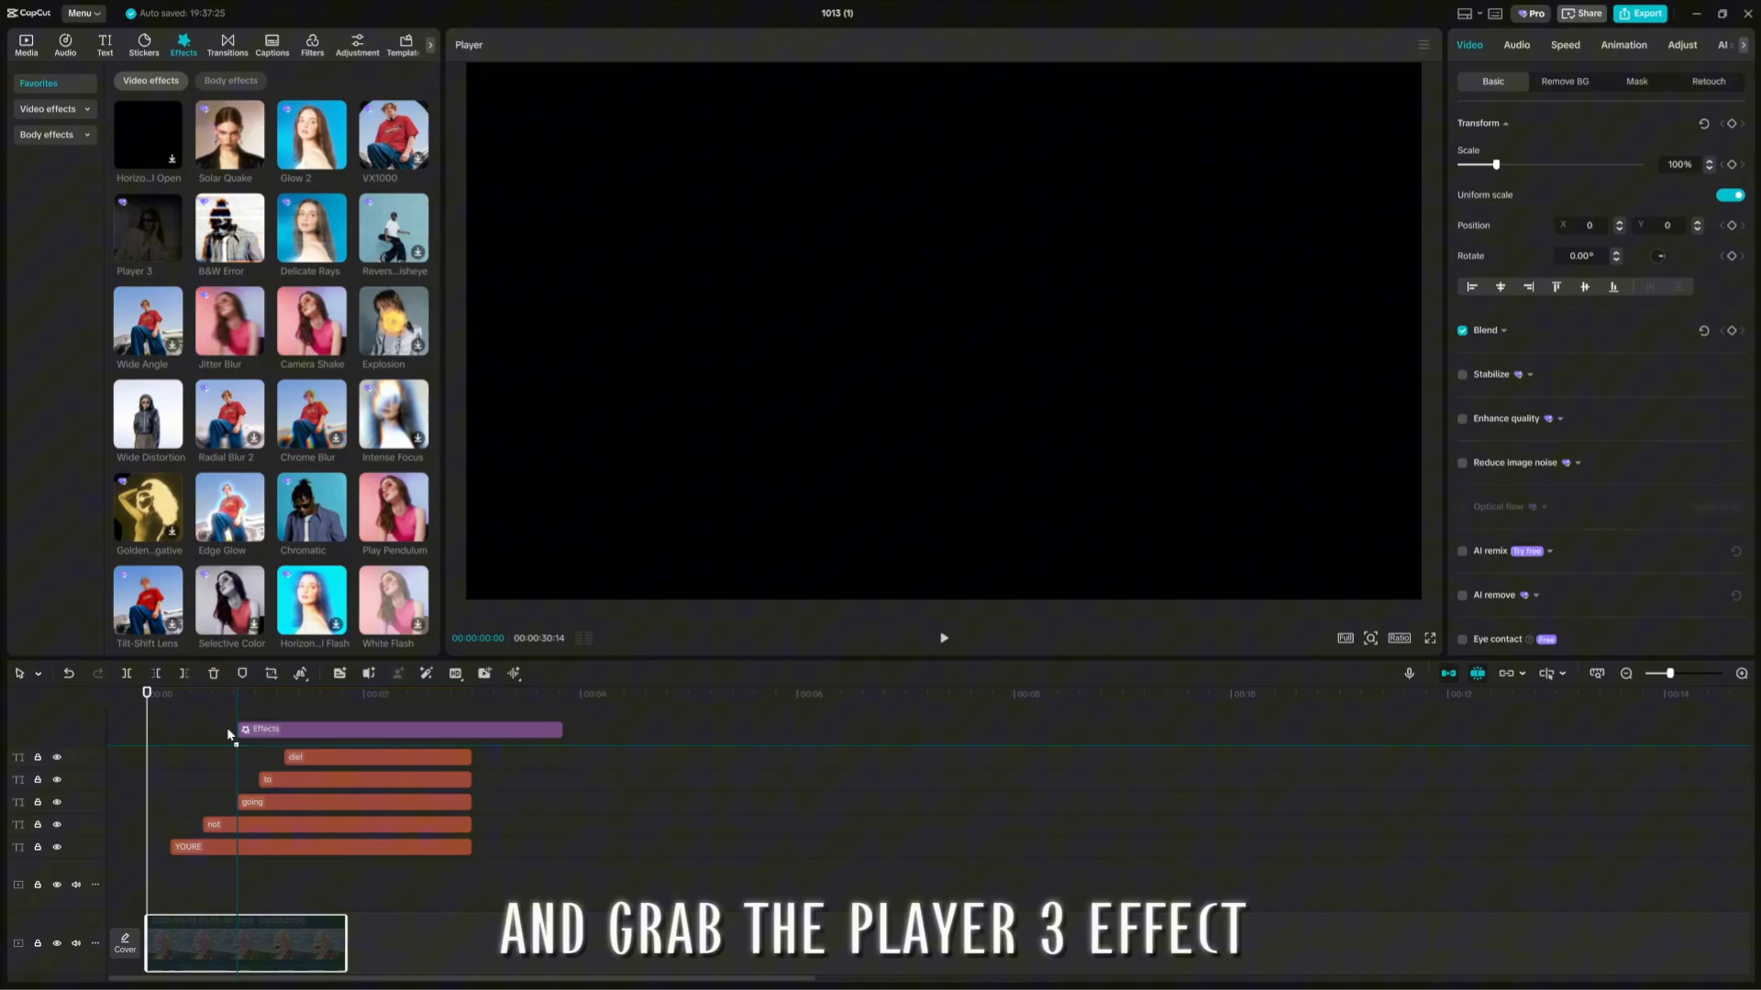
click(147, 227)
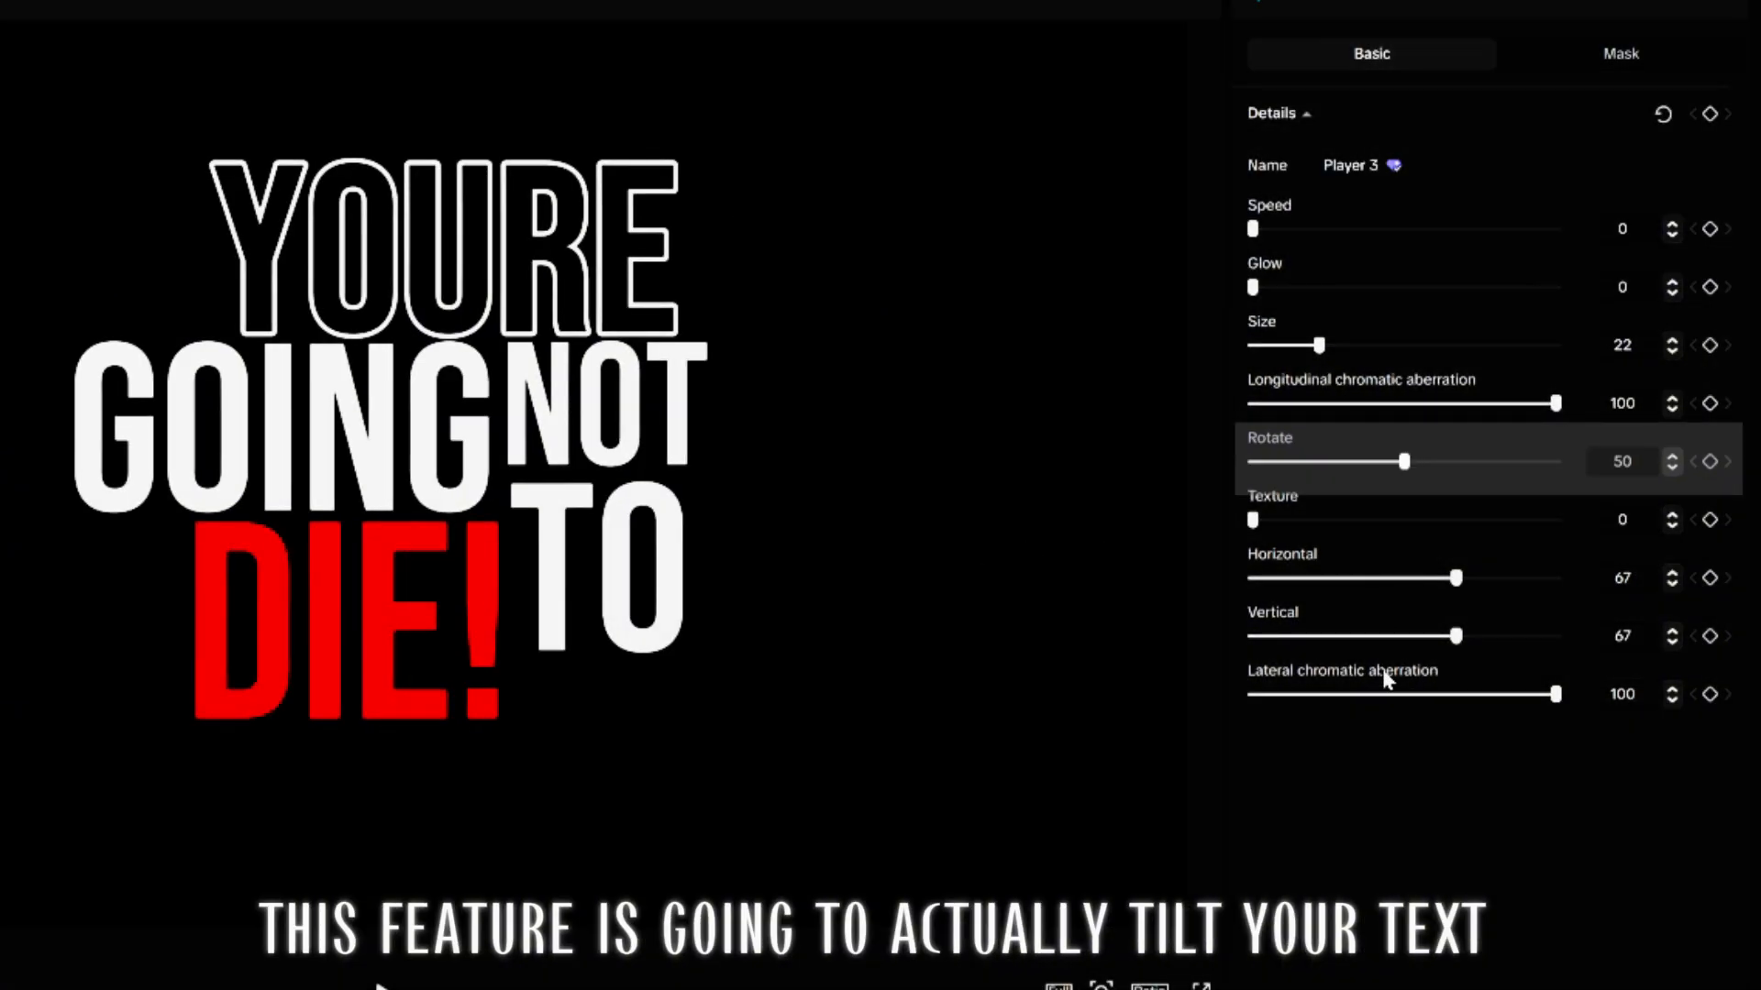
Tilt the text with Player 3's Rotate slider, then merge all clips into a compound clip
drag(1401, 461, 1274, 462)
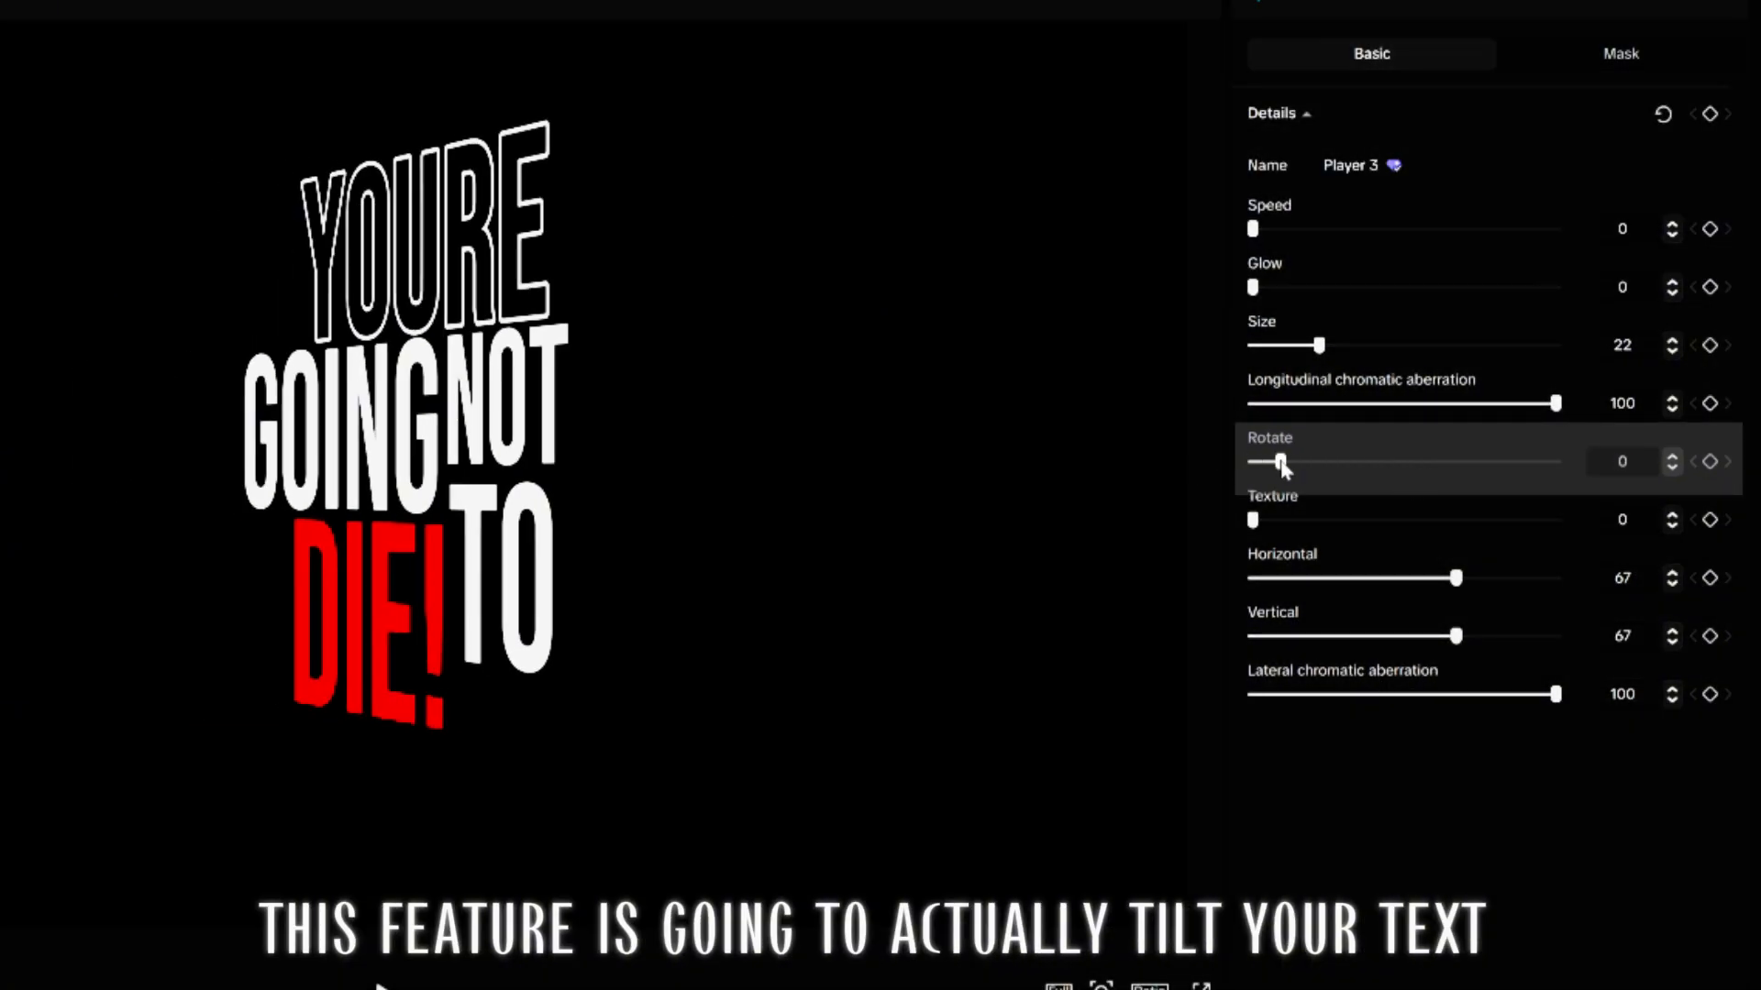
drag(1277, 462, 1440, 462)
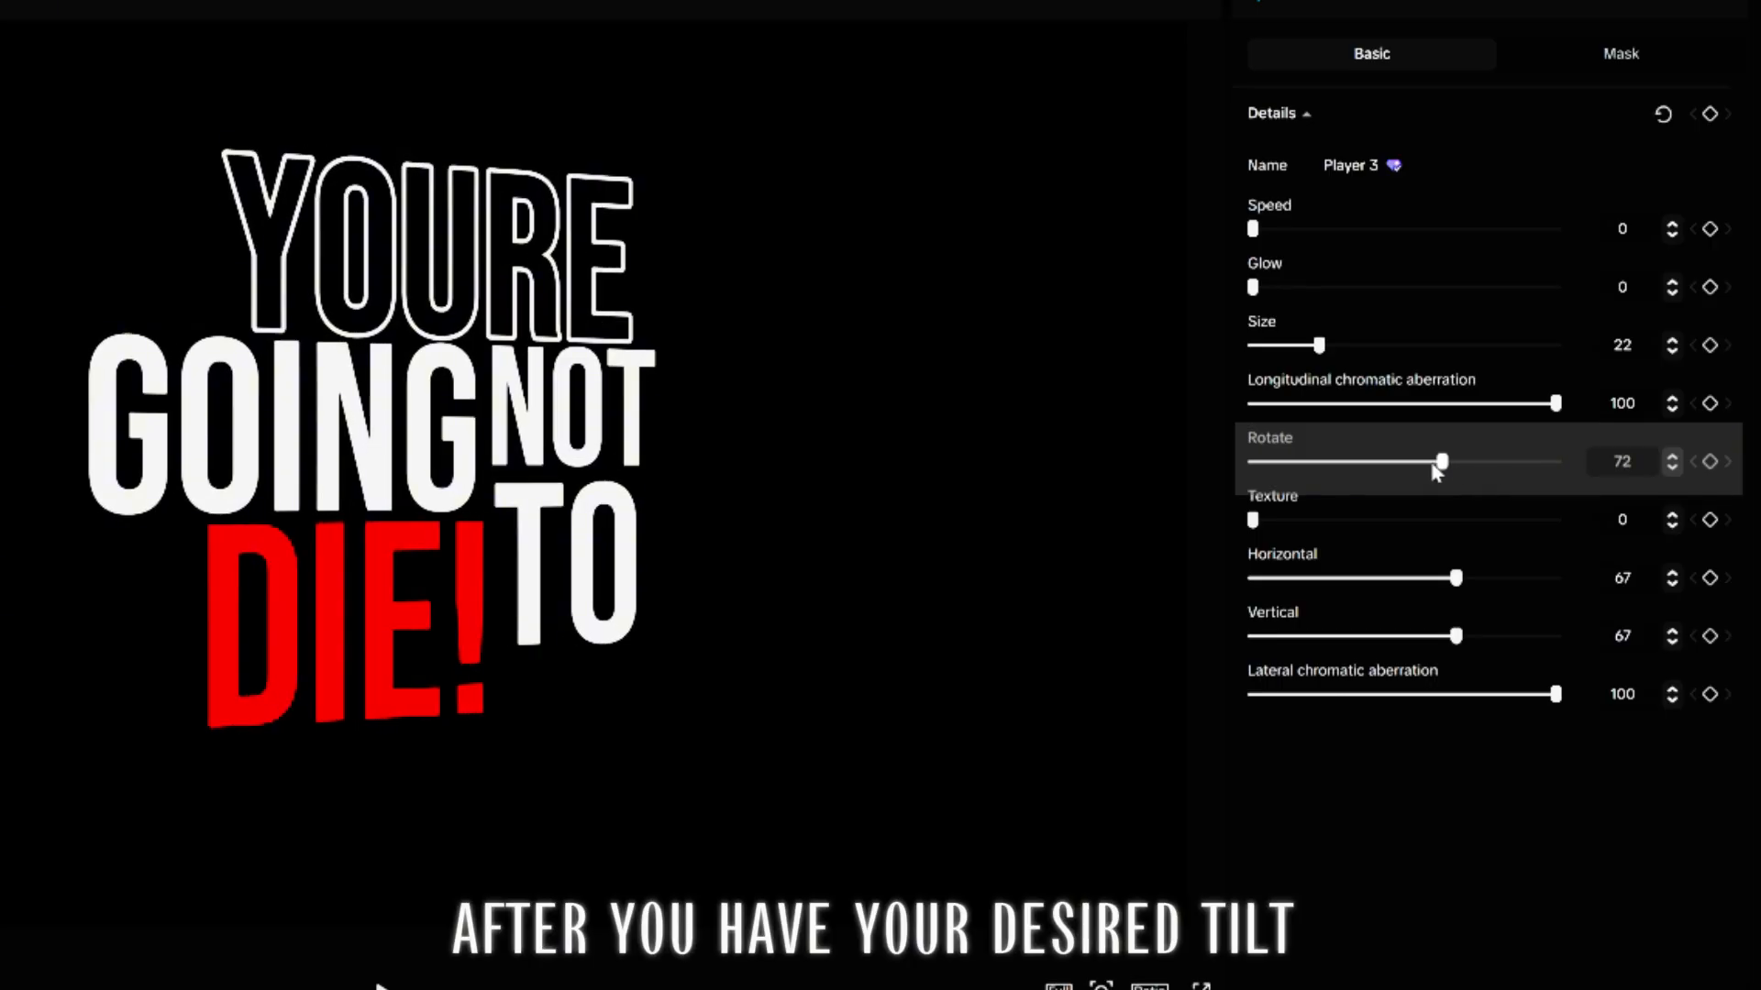
drag(1442, 461, 1518, 461)
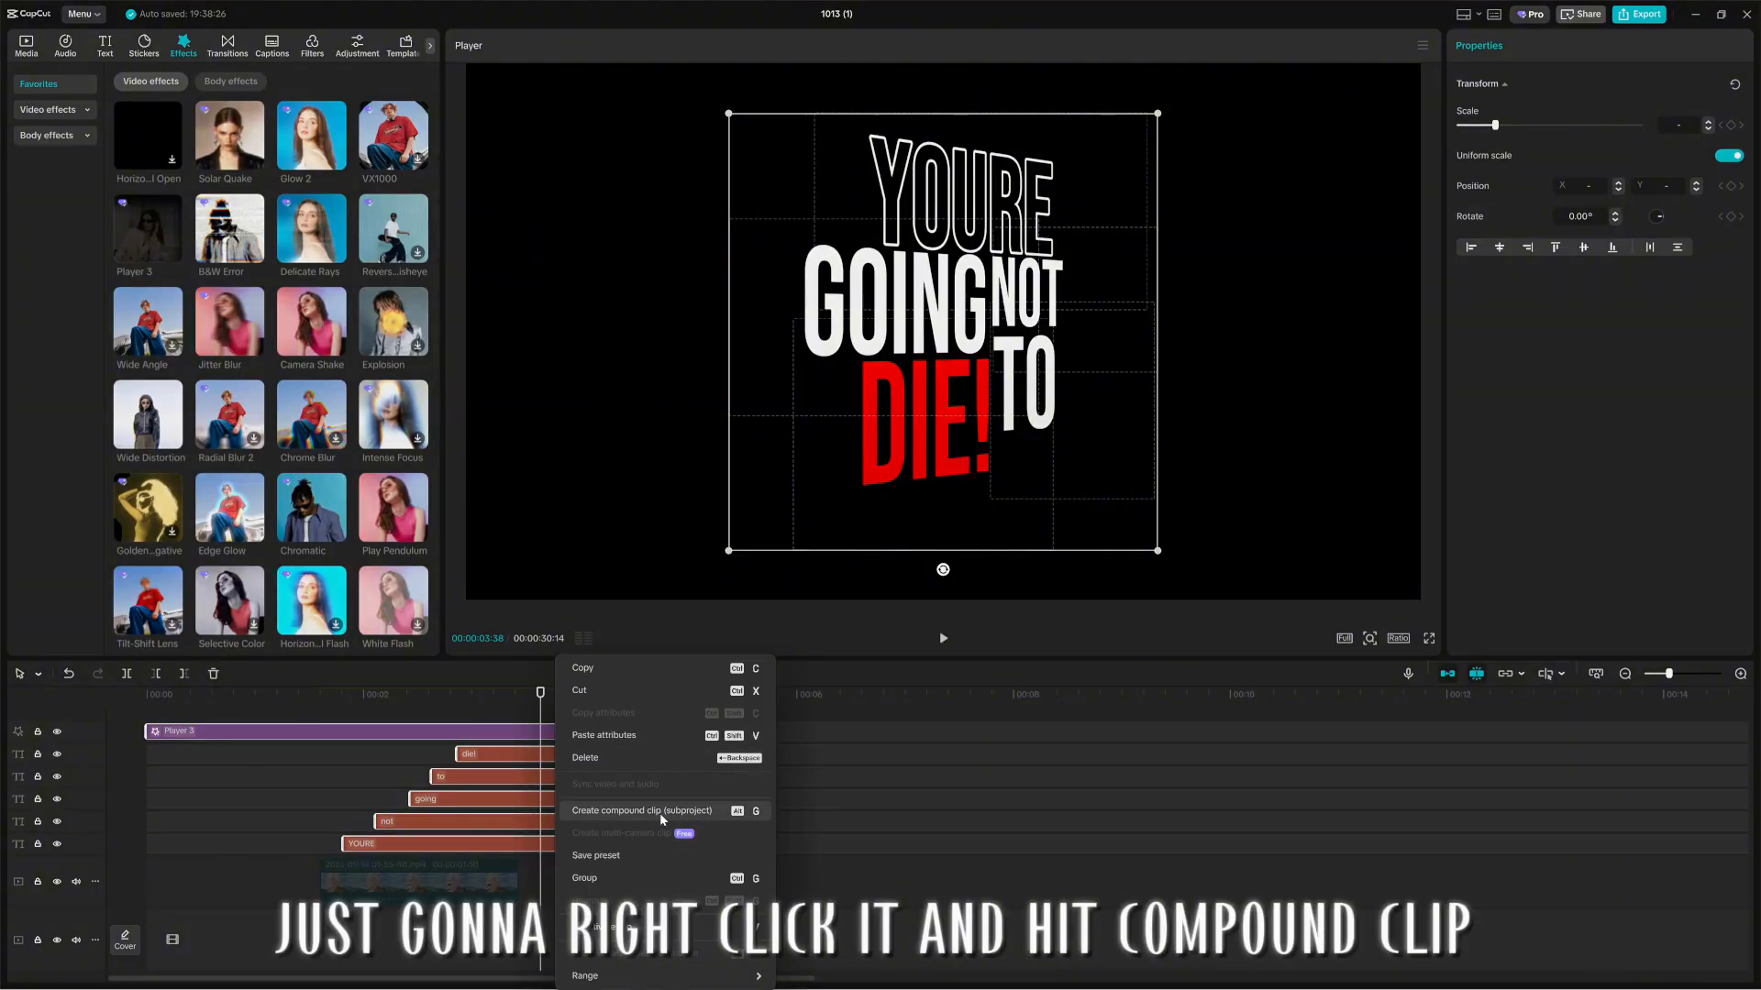
click(642, 810)
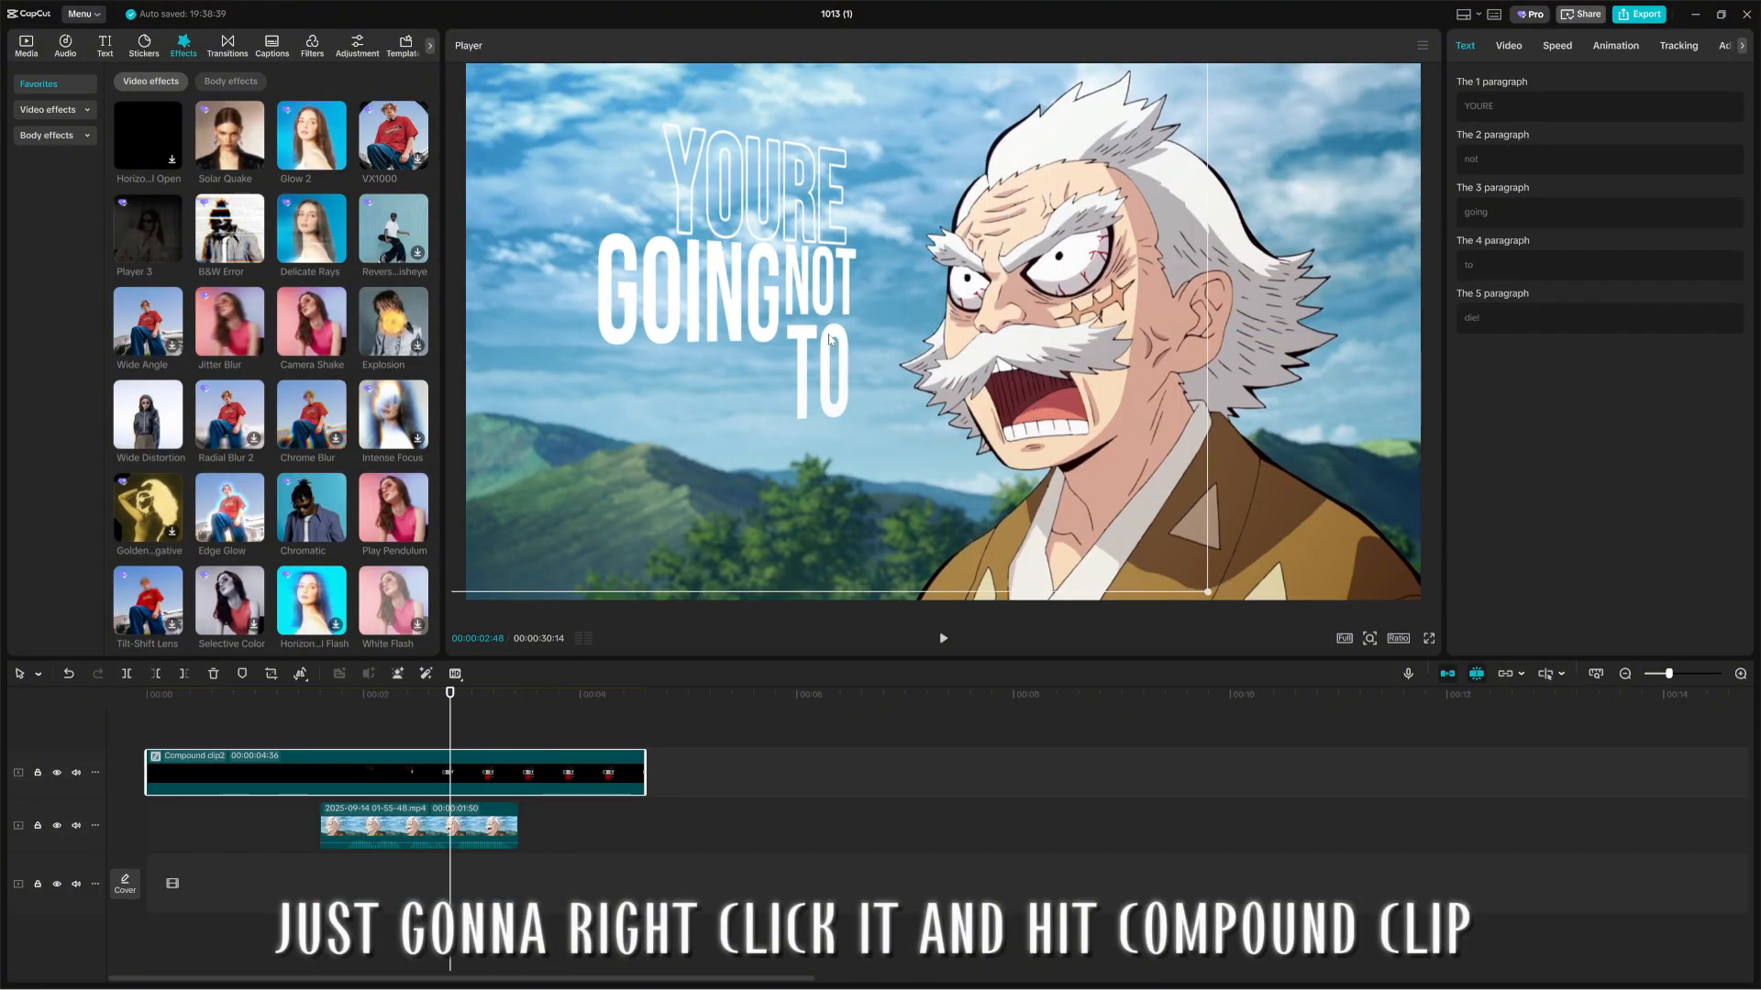